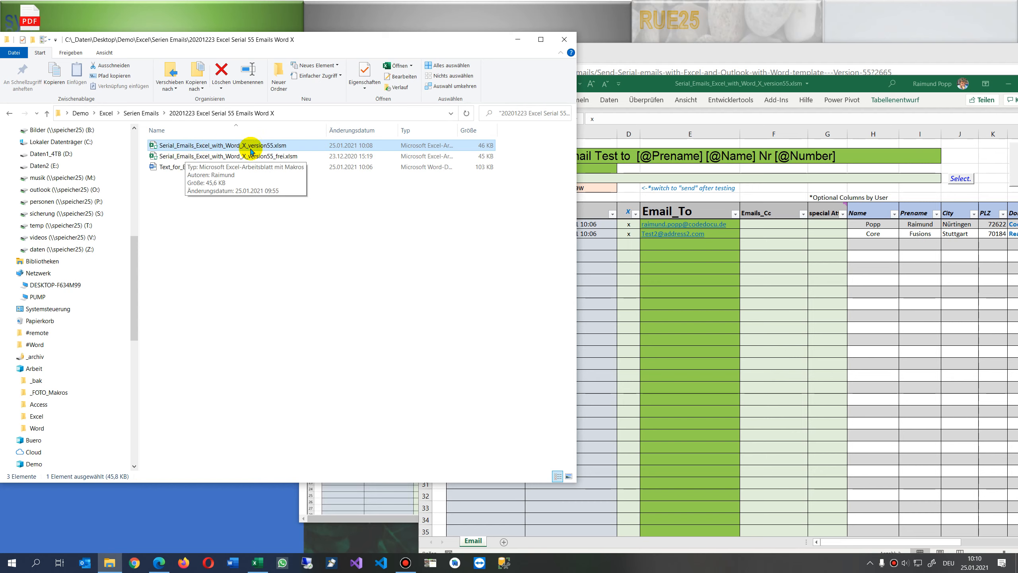
pyautogui.moveTo(221, 167)
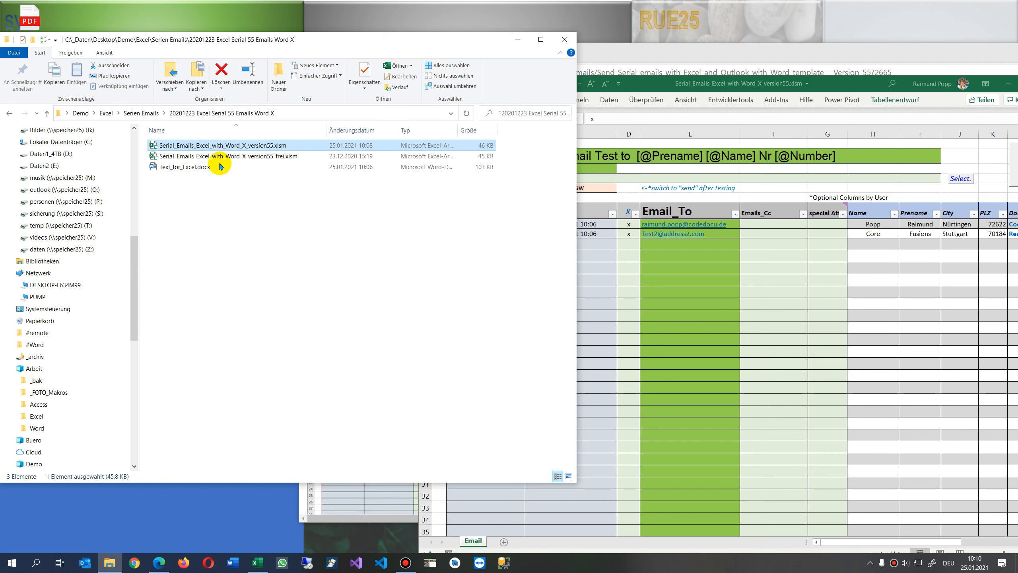
# - Open the Text_for_Excel.docx email template in Word from the serial emails folder
pyautogui.click(188, 166)
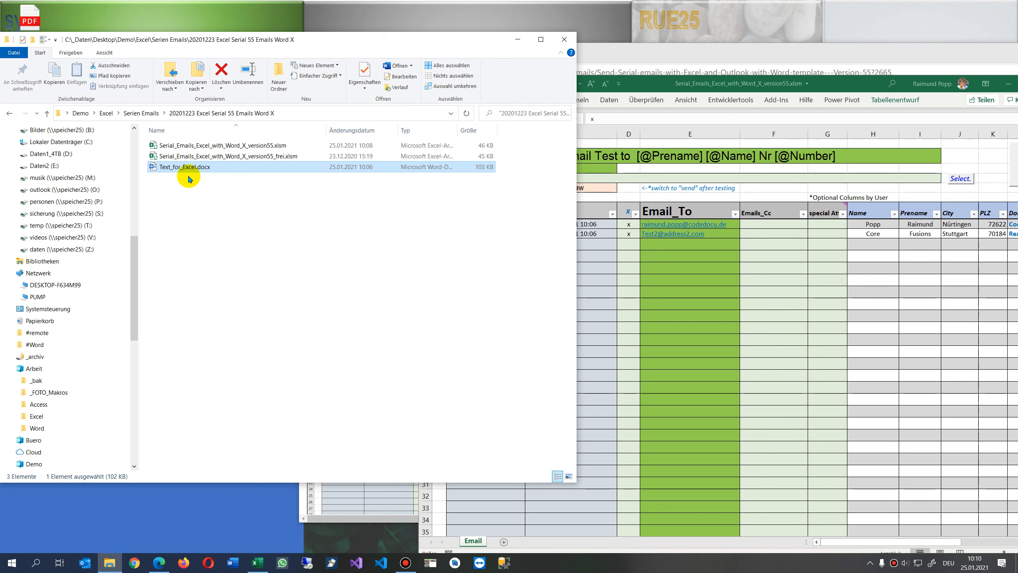
pyautogui.moveTo(152, 162)
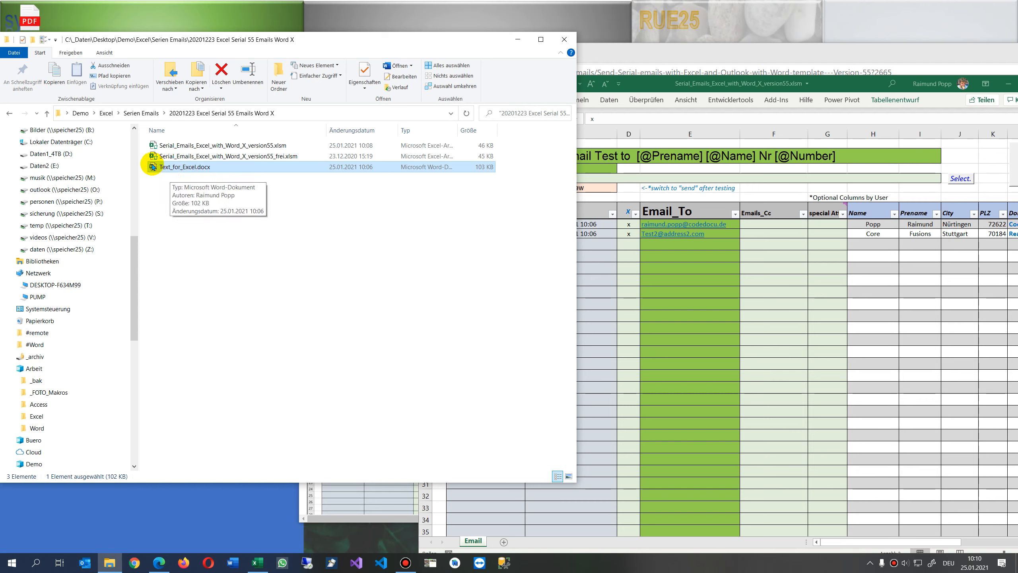
pyautogui.doubleClick(187, 167)
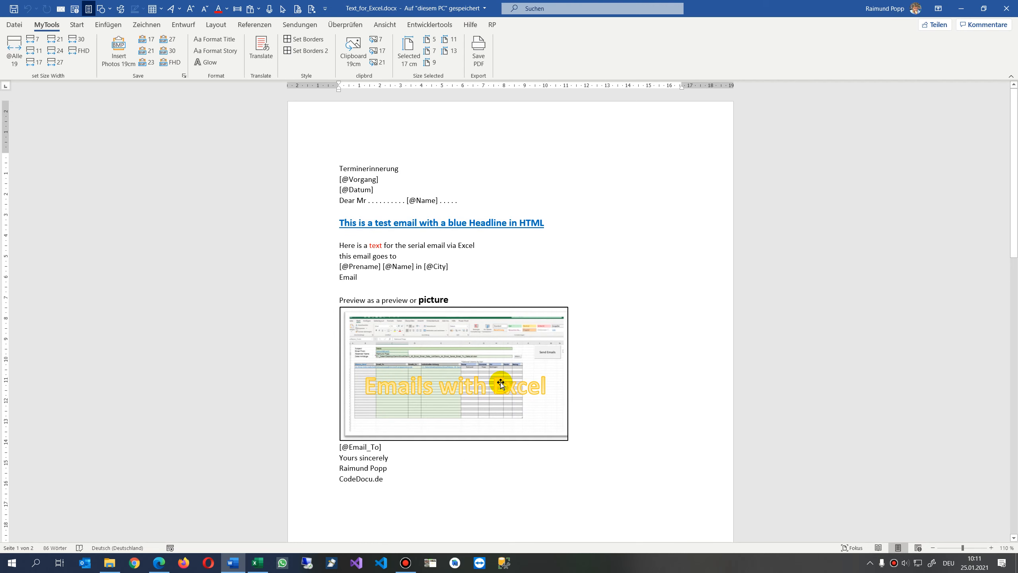
pyautogui.moveTo(376, 247)
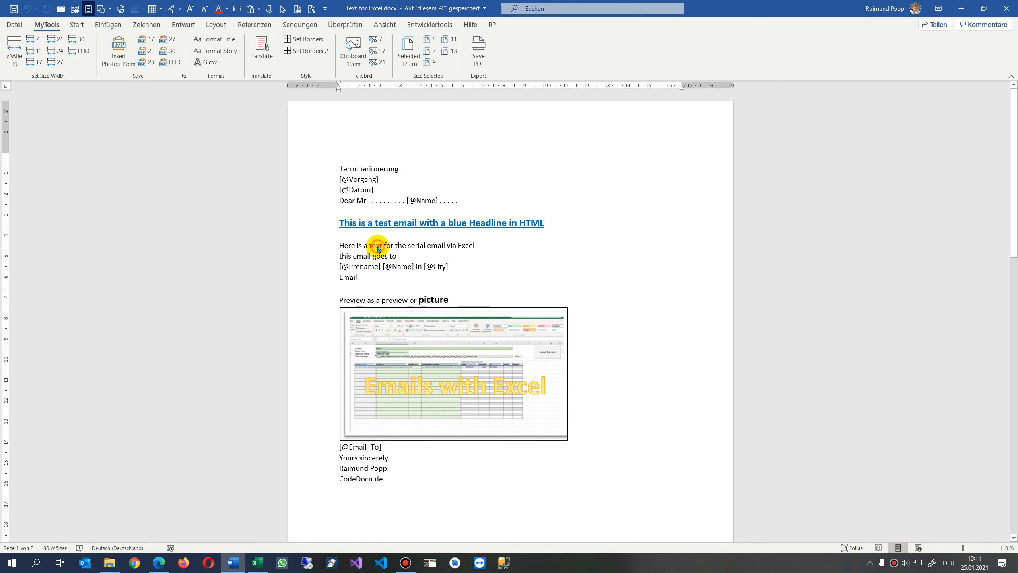
# - Bold the word 'serial' in the template and save the change when closing Word
pyautogui.rightClick(415, 246)
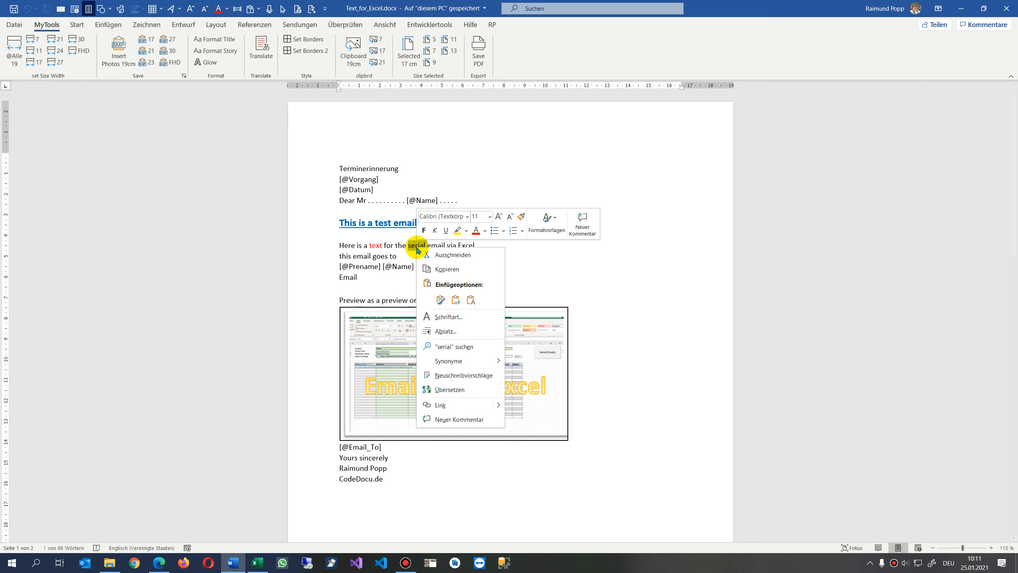
pyautogui.moveTo(427, 232)
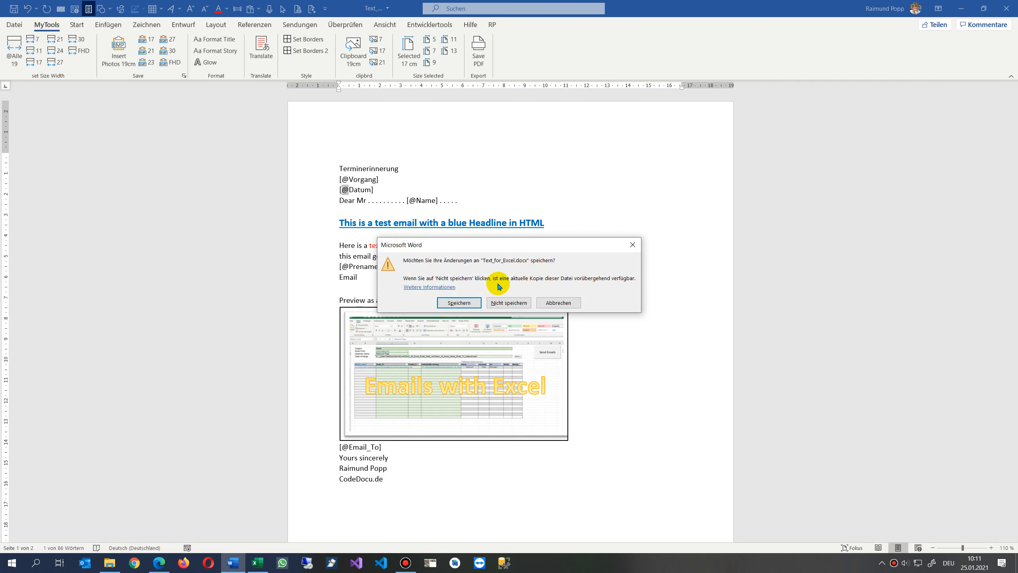
pyautogui.click(507, 302)
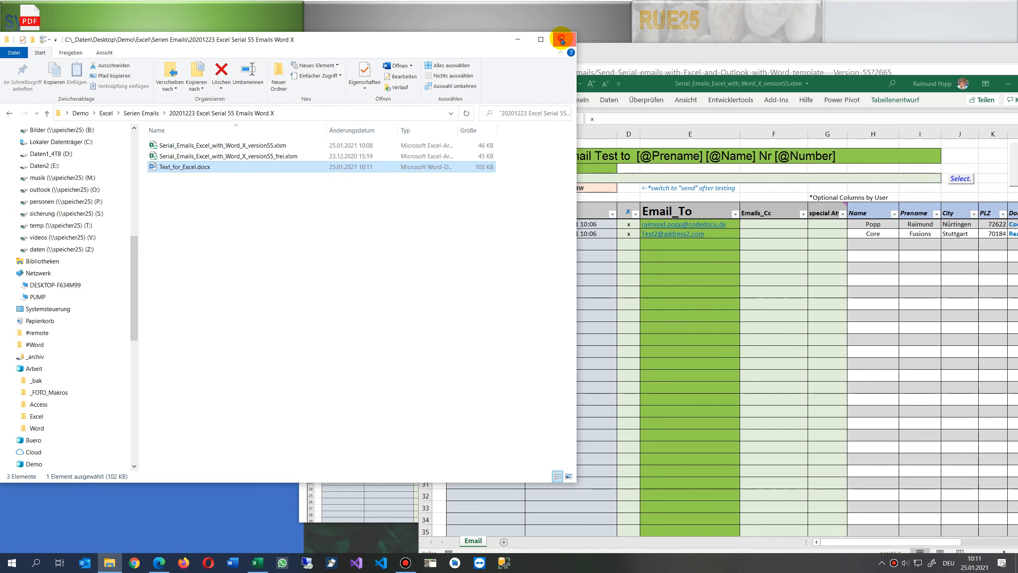
# - Close the folder window to return to the serial-email workbook
pyautogui.click(559, 39)
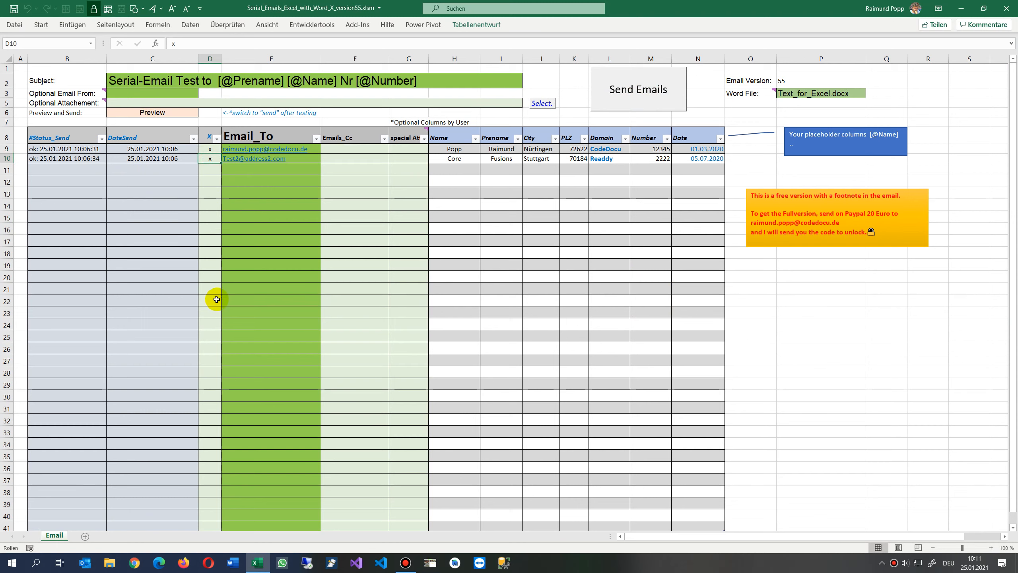
pyautogui.moveTo(471, 365)
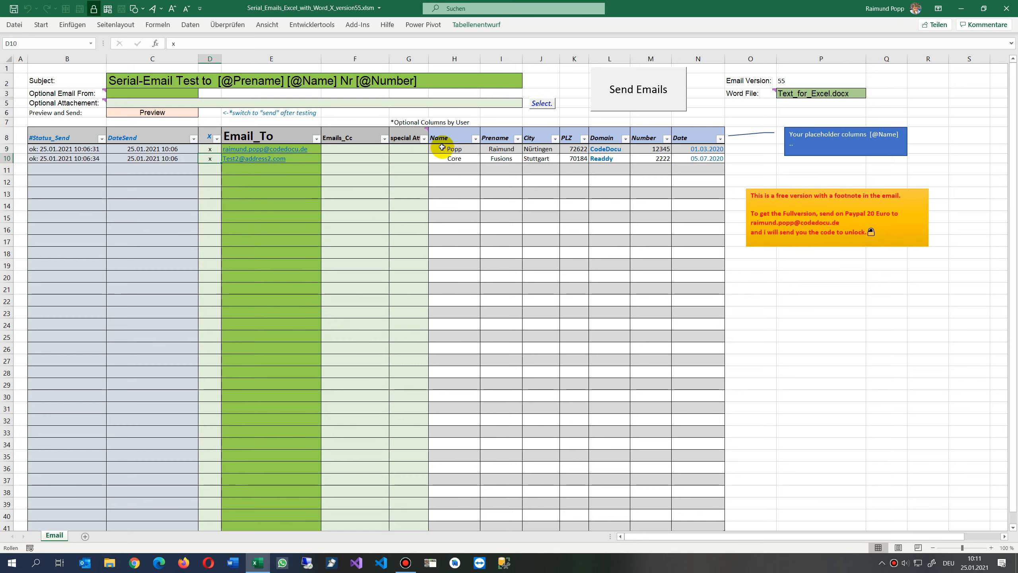
pyautogui.moveTo(454, 149); pyautogui.dragTo(698, 158)
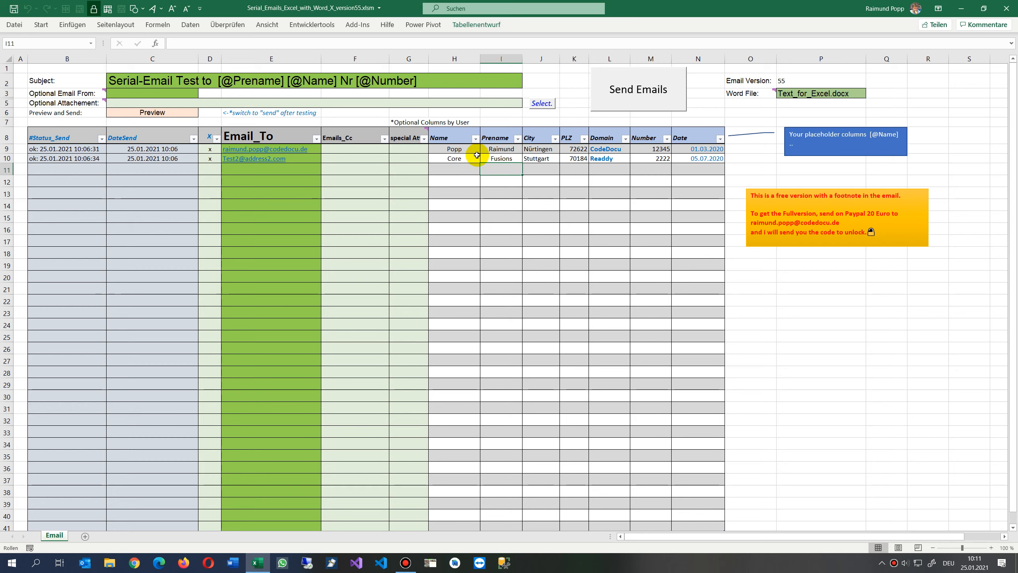
pyautogui.moveTo(532, 178)
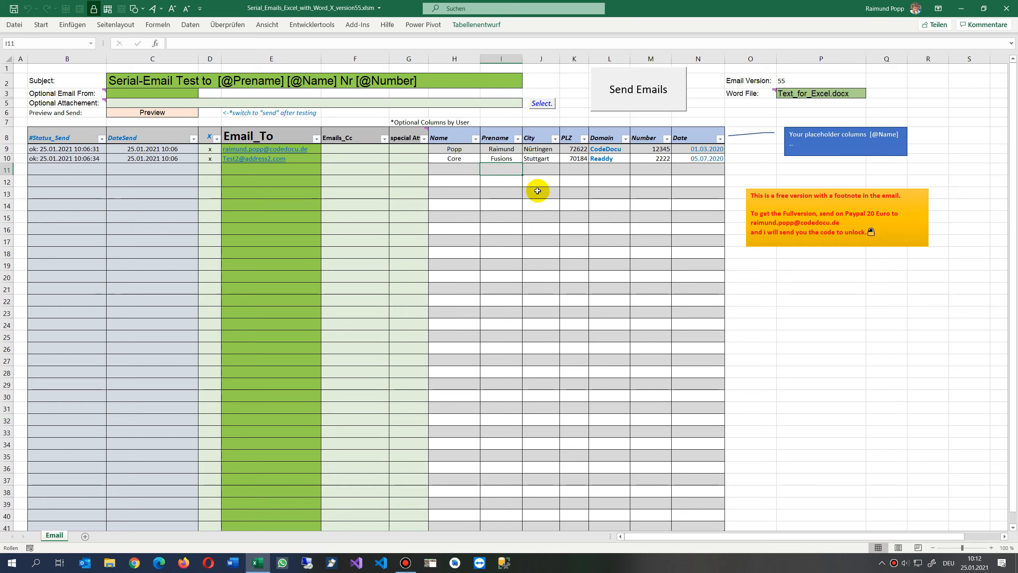
pyautogui.moveTo(577, 188)
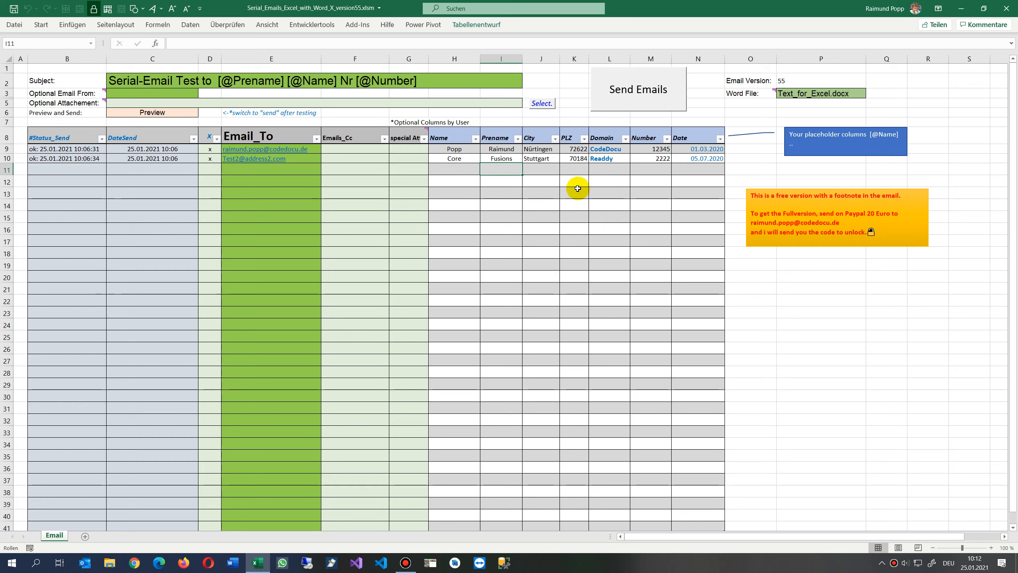
pyautogui.click(143, 80)
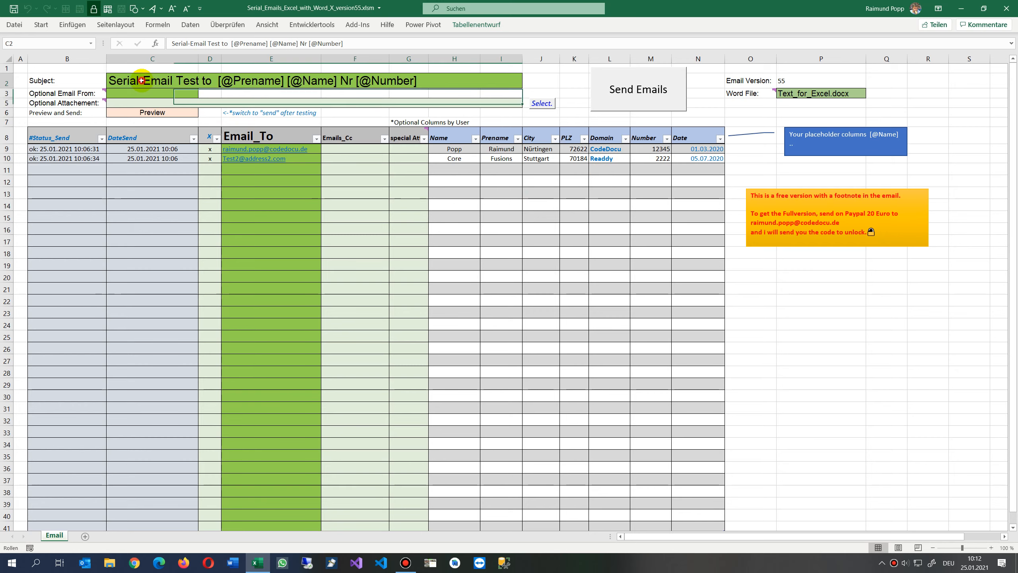
pyautogui.click(253, 80)
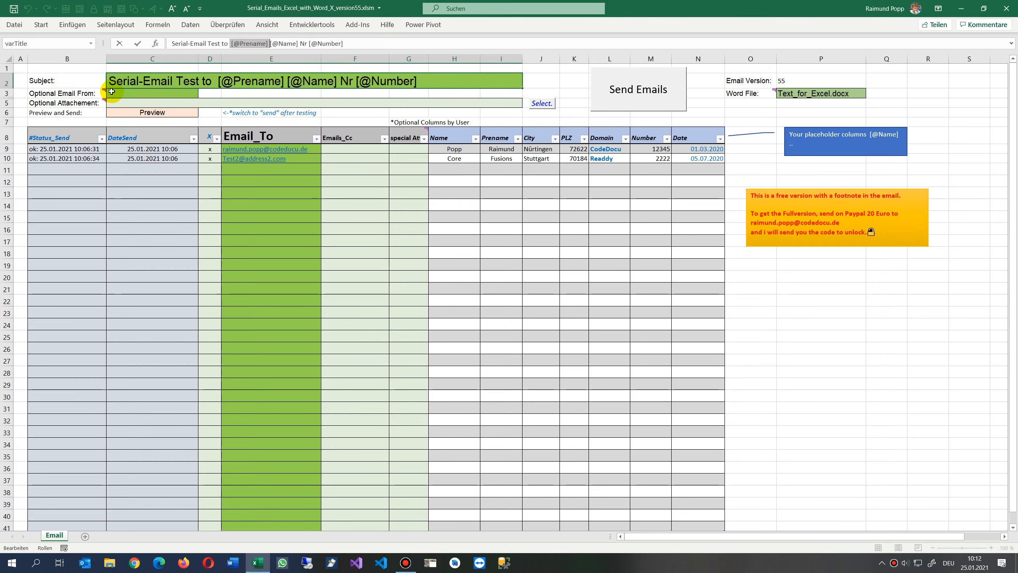
pyautogui.click(151, 93)
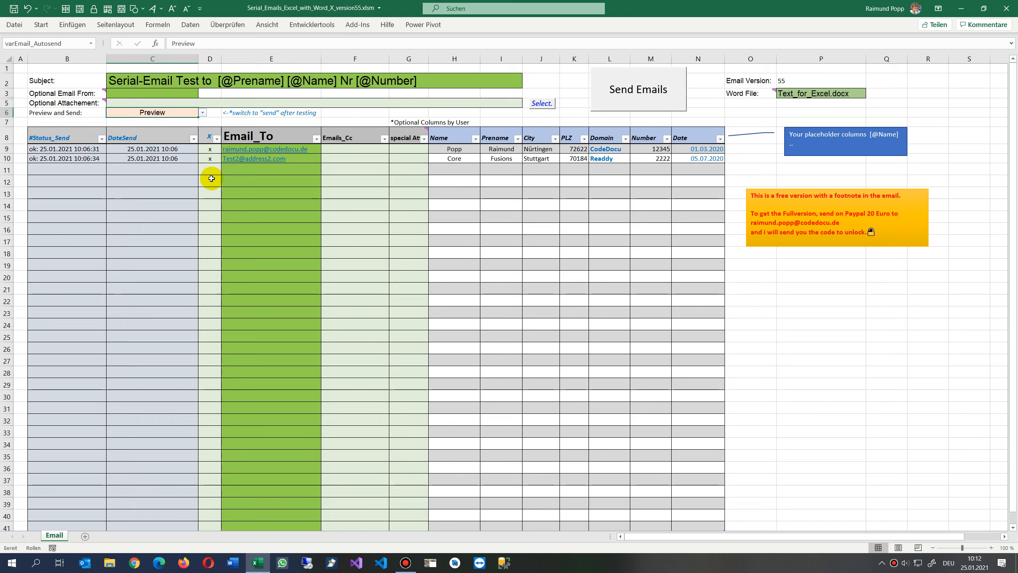
pyautogui.moveTo(687, 358)
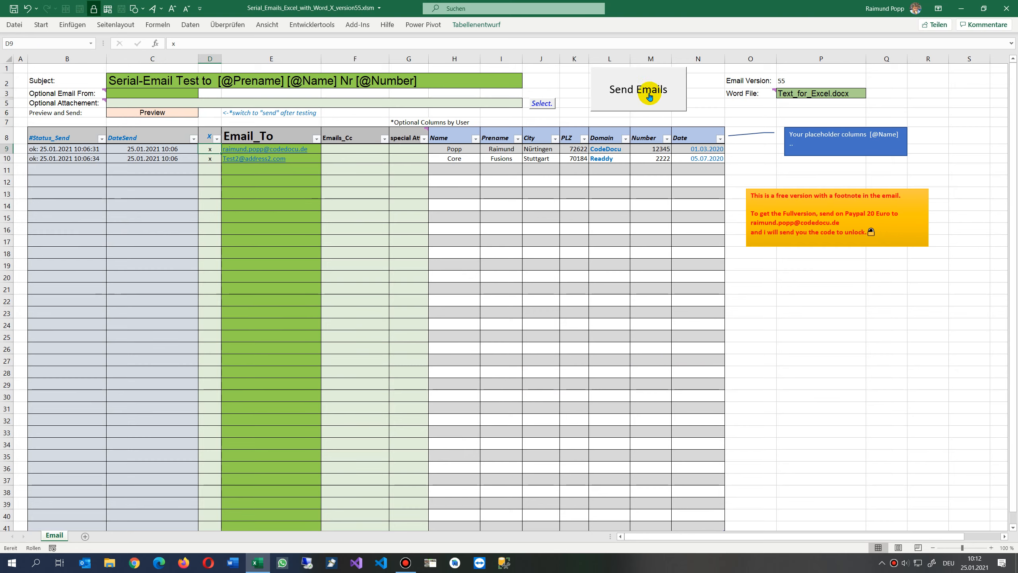
# - Run Send Emails in Preview mode for the two marked recipients
pyautogui.click(637, 89)
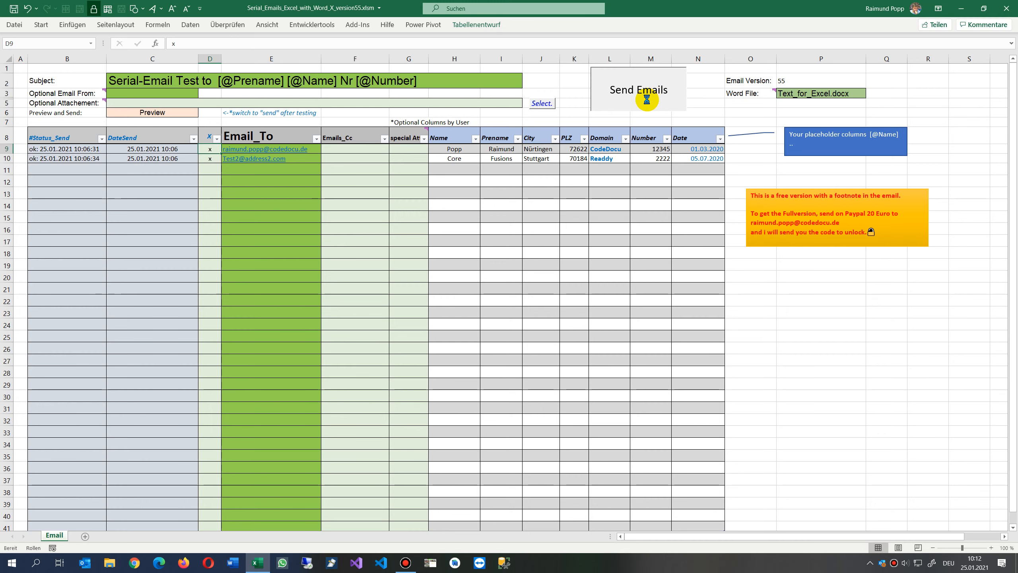
pyautogui.moveTo(500, 156)
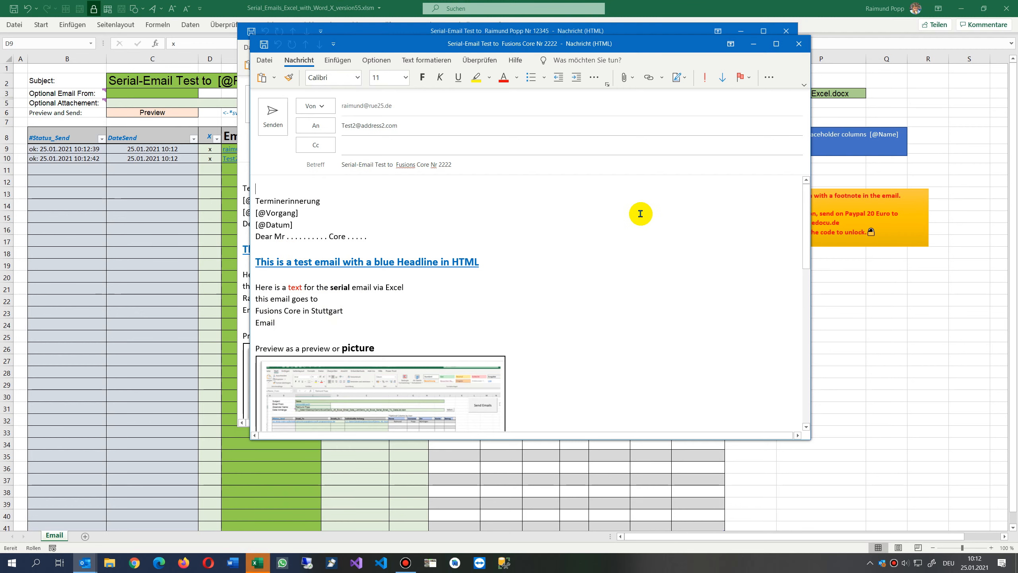
pyautogui.moveTo(273, 117)
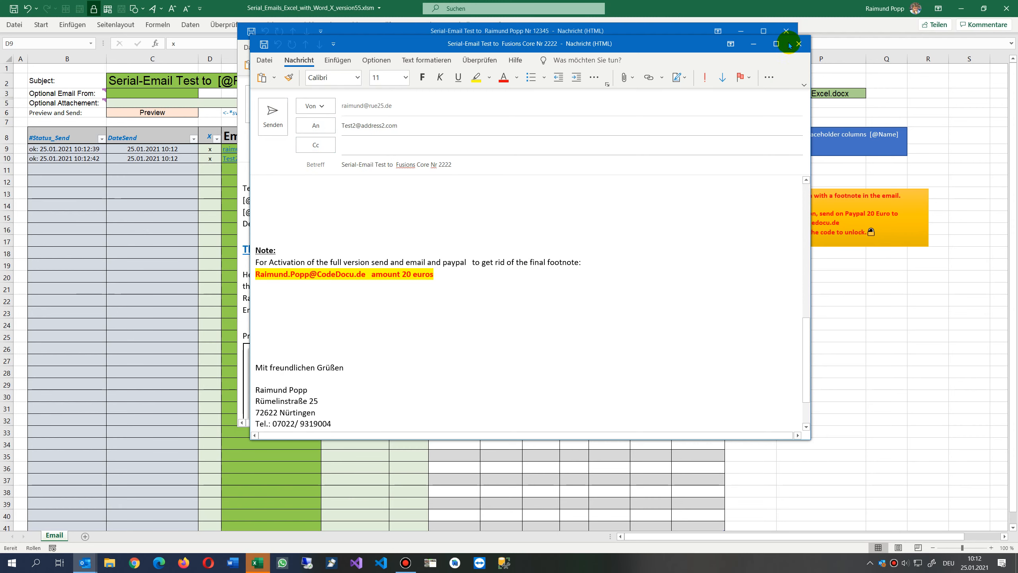
# - Close both recipients' Outlook preview emails, discarding changes with Nein
pyautogui.click(797, 44)
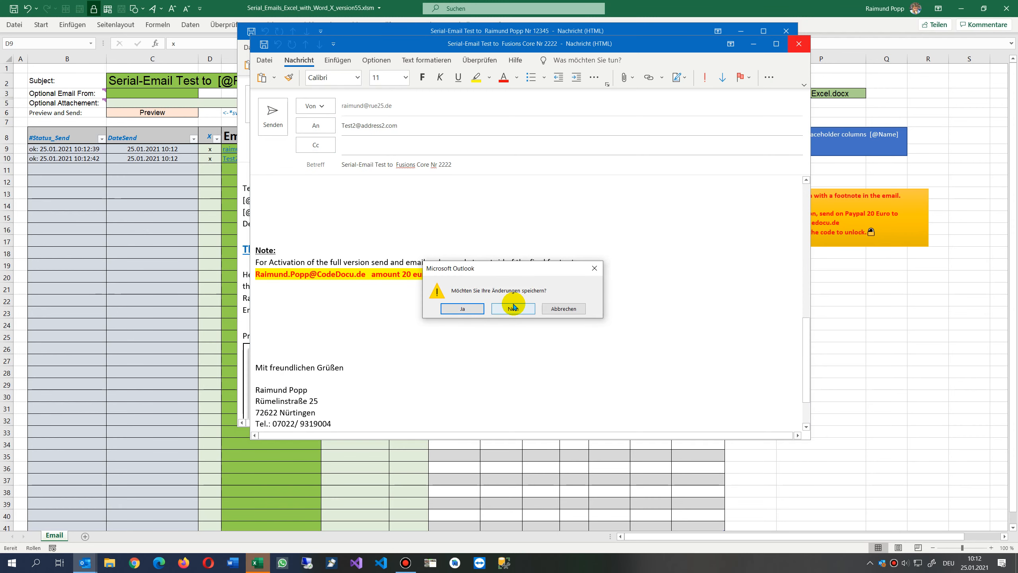
pyautogui.click(512, 308)
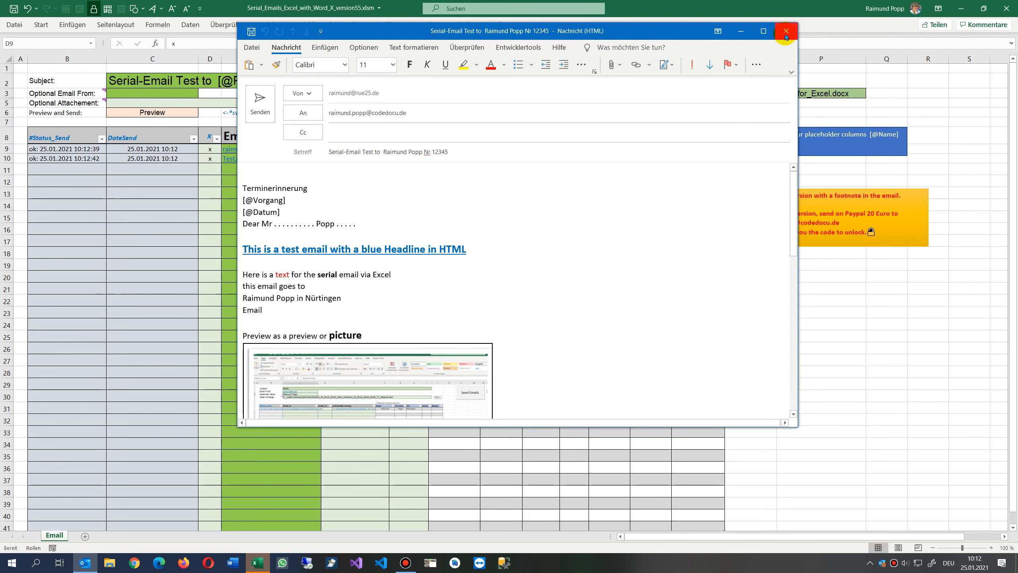
pyautogui.click(784, 31)
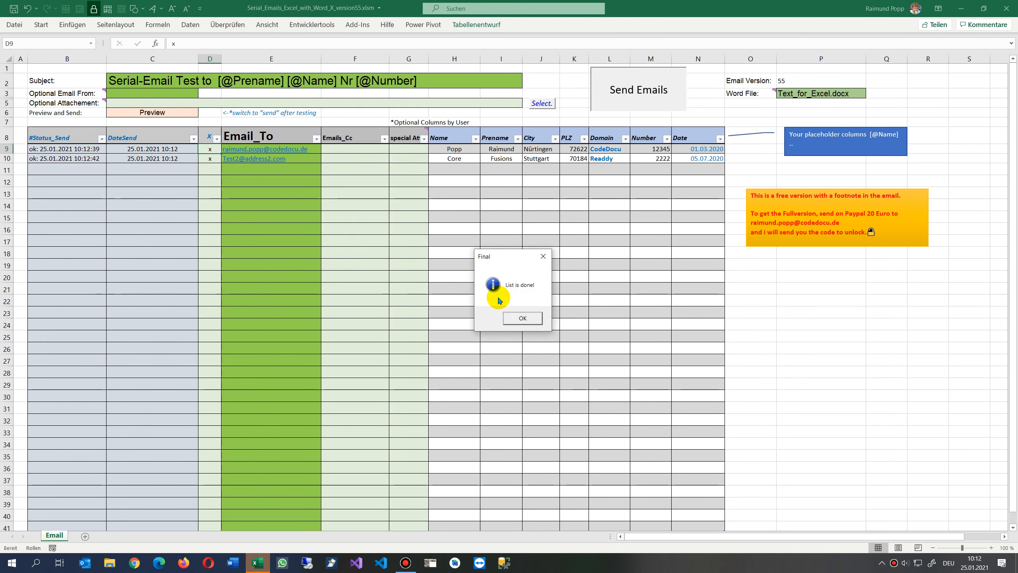
# - Acknowledge the 'List is done!' message with OK
pyautogui.click(522, 318)
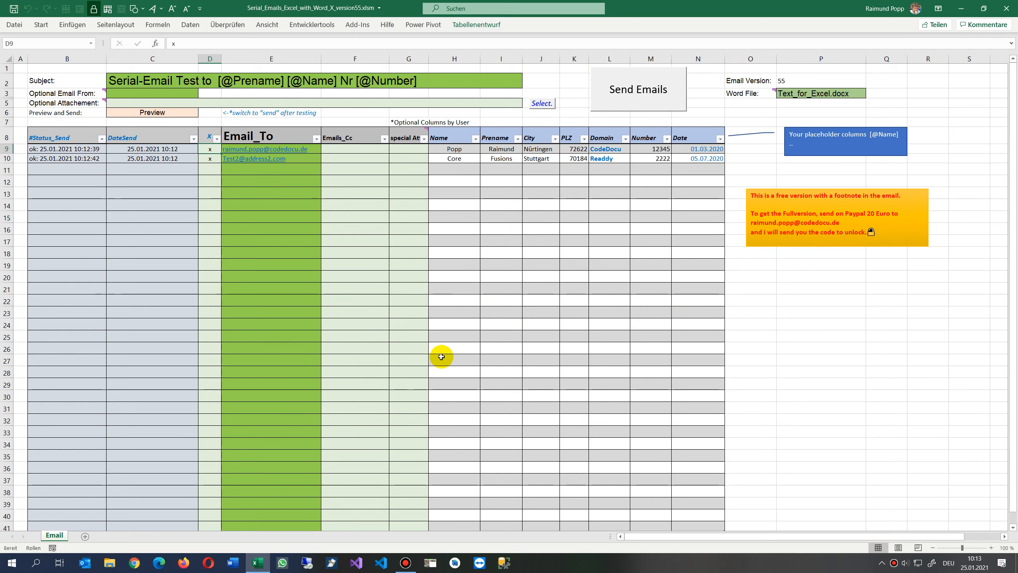
pyautogui.moveTo(446, 319)
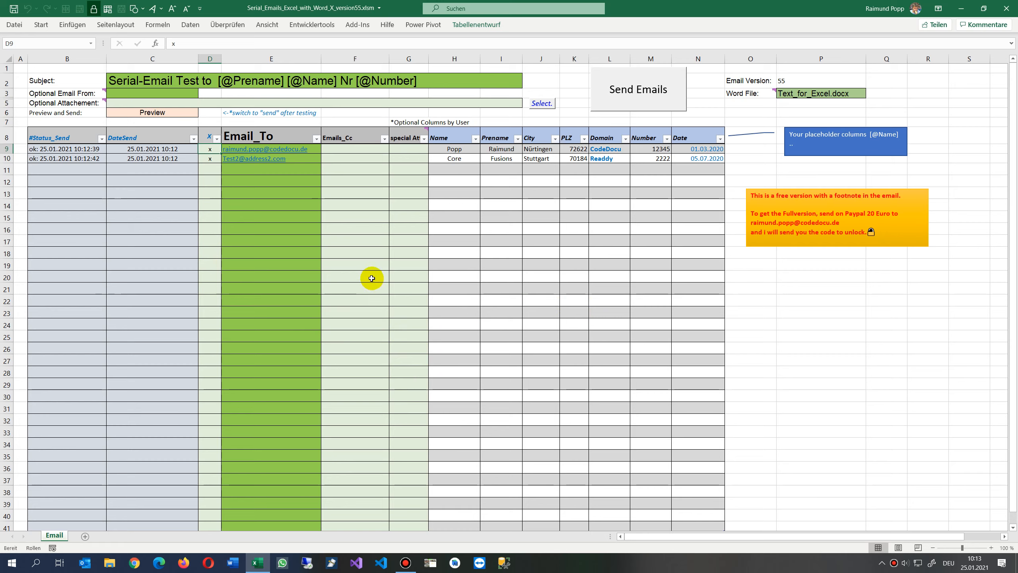
pyautogui.moveTo(369, 281)
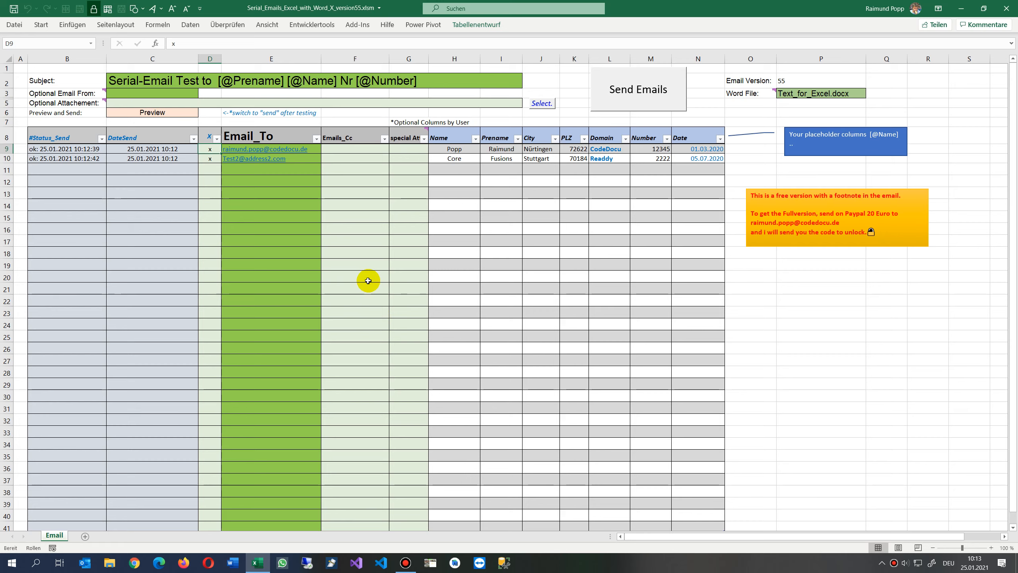
pyautogui.moveTo(282, 274)
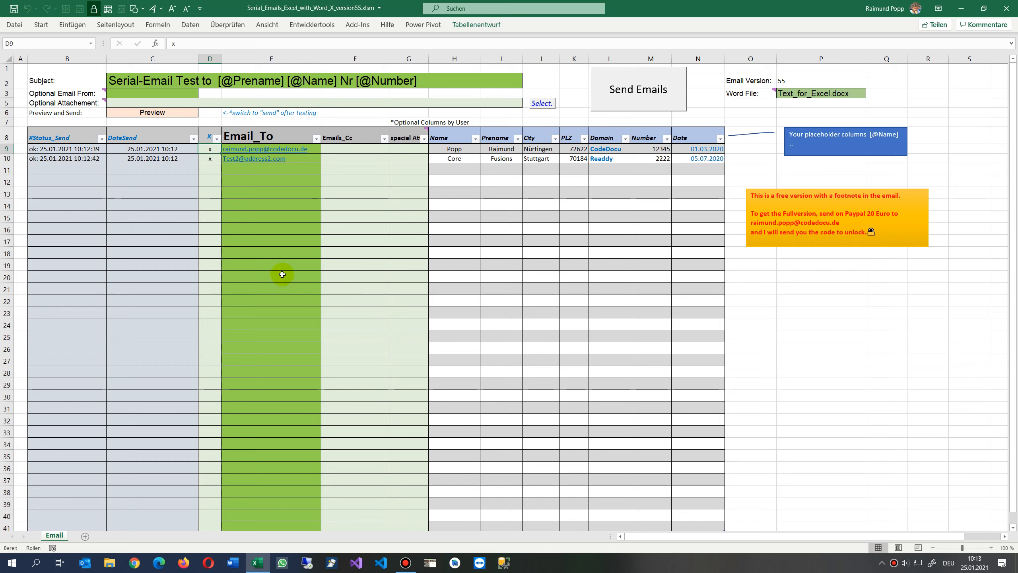
pyautogui.moveTo(393, 243)
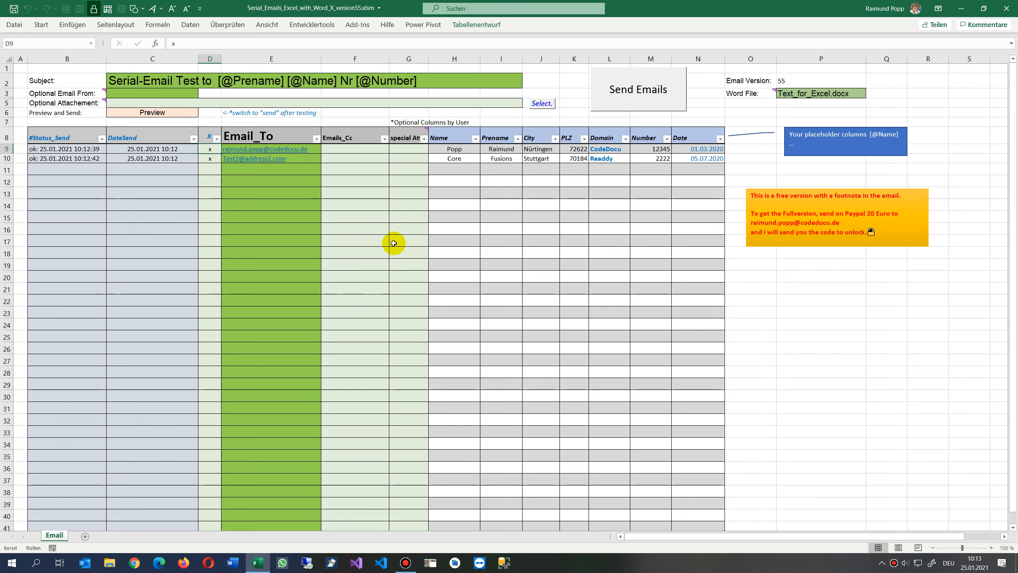